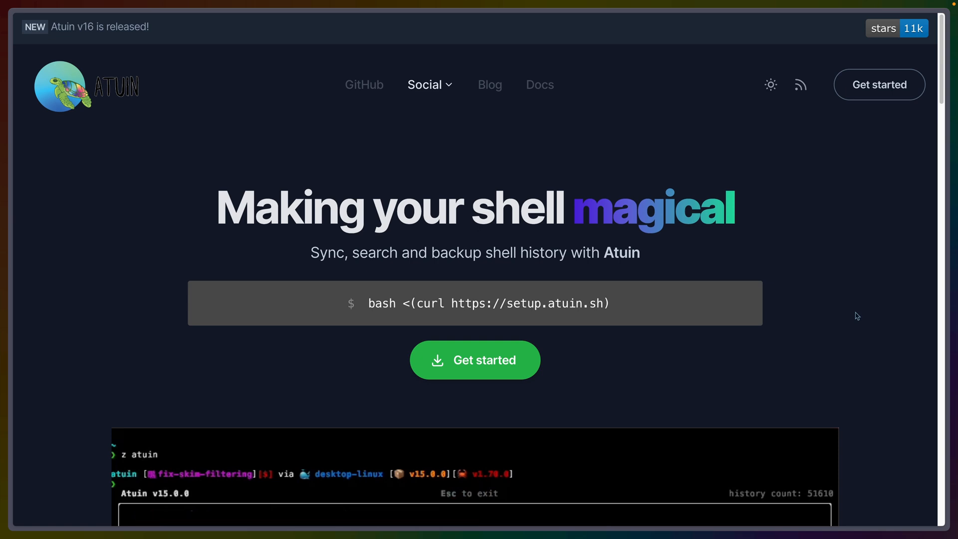
# Scroll down the atuin.sh homepage before switching to the split Nushell/bash terminal
pyautogui.scroll(-3)
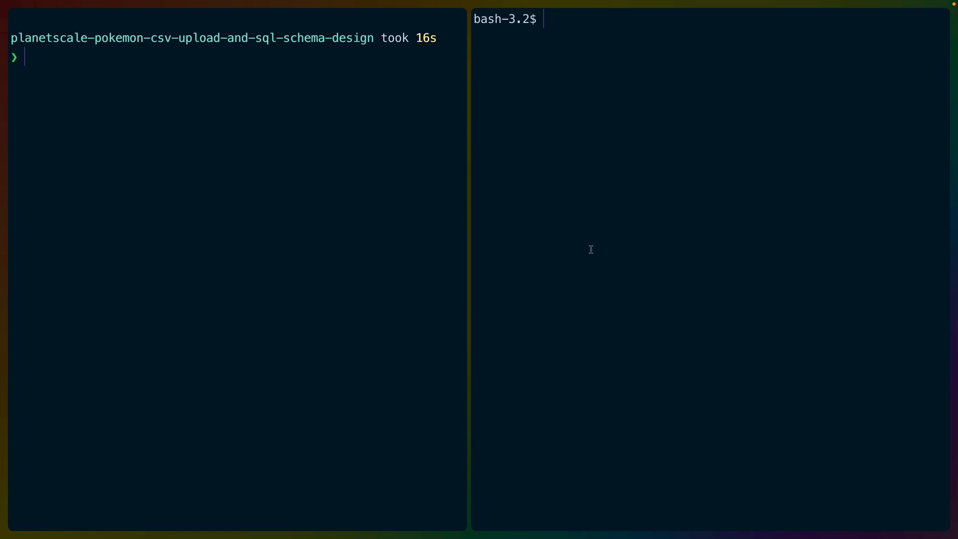
# Reverse-search bash history for 'code' to recall the code2subl command, then type 'history'
pyautogui.press('ctrl+r')
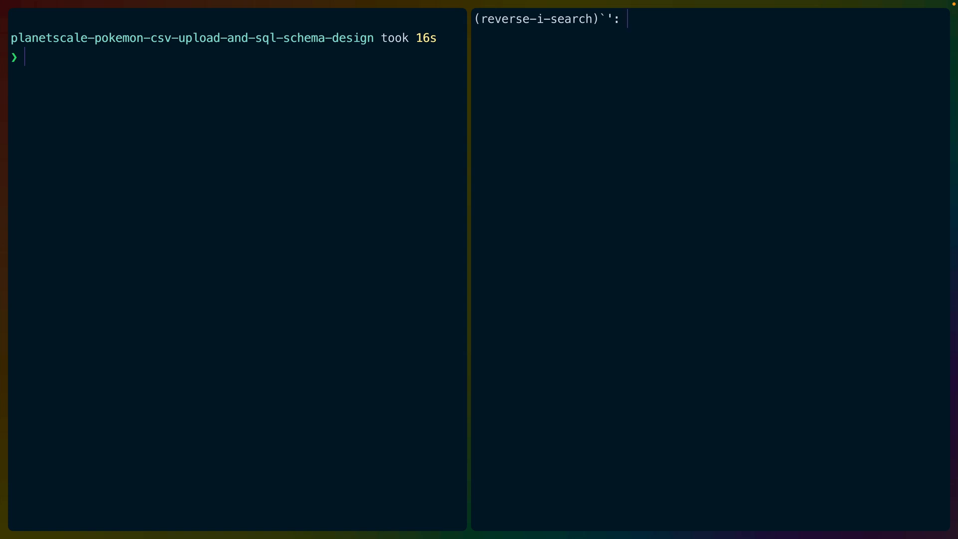
pyautogui.write('code2subl.js -T git@github.com:sdras/night-owl-vscode-theme.git#main')
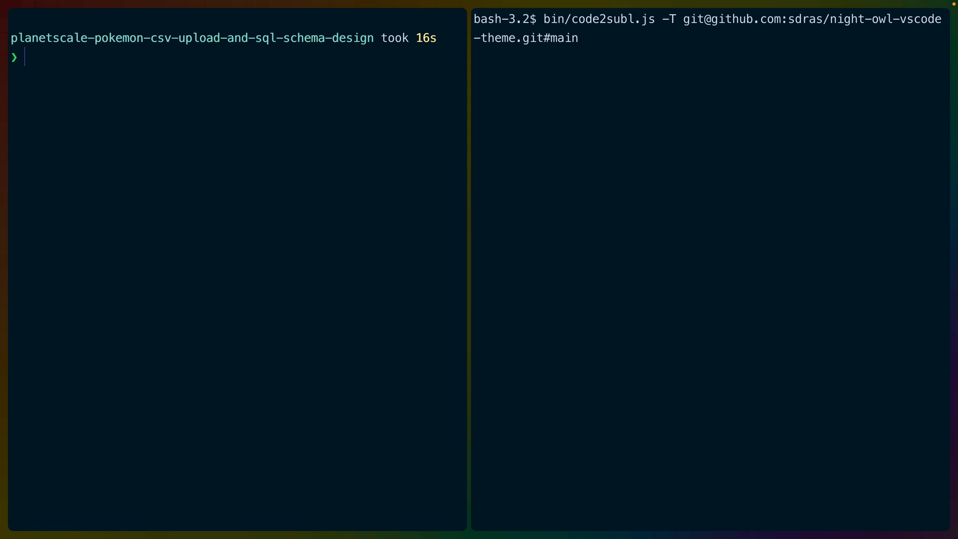
pyautogui.write('history')
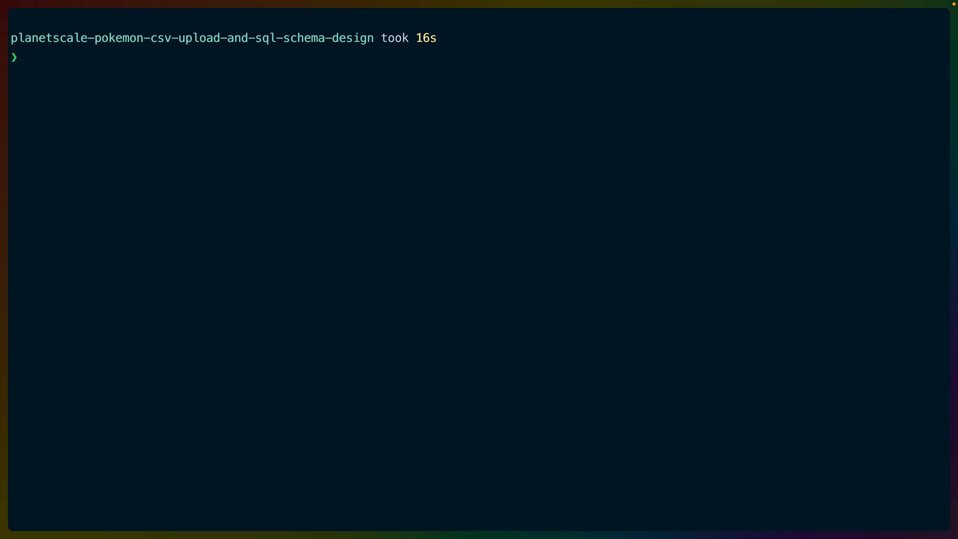
# Open Atuin's search in Nushell, filter history to 'code' commands, then leave it
pyautogui.press('ctrl+r')
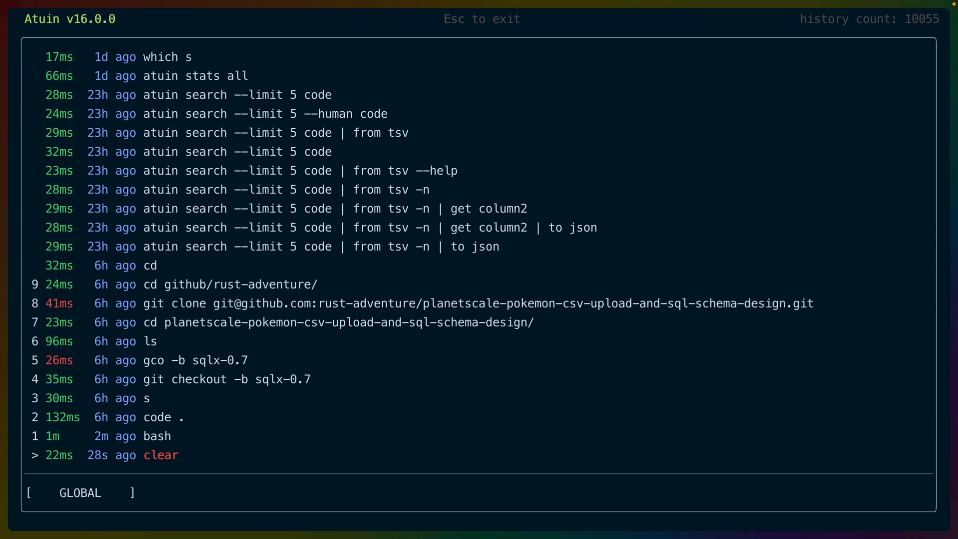
pyautogui.write('code')
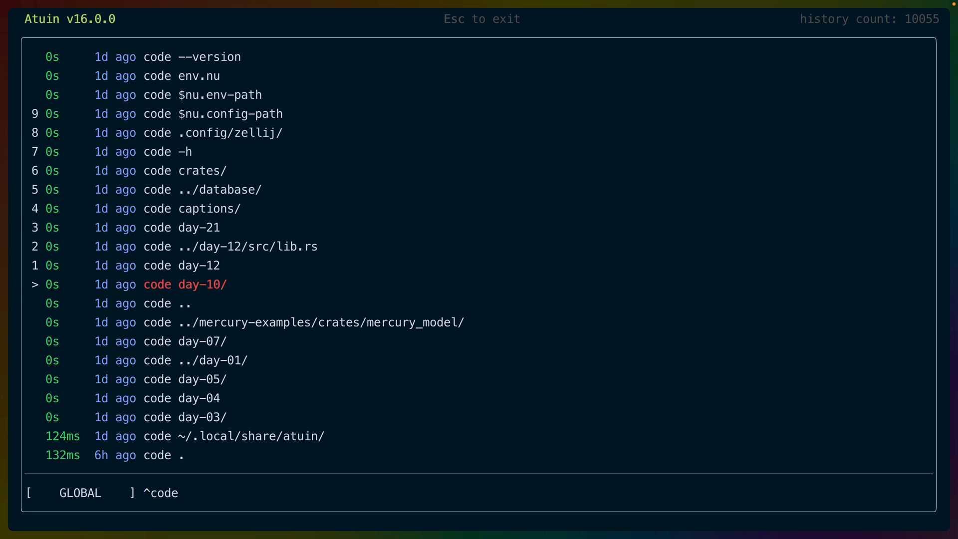
pyautogui.press('enter')
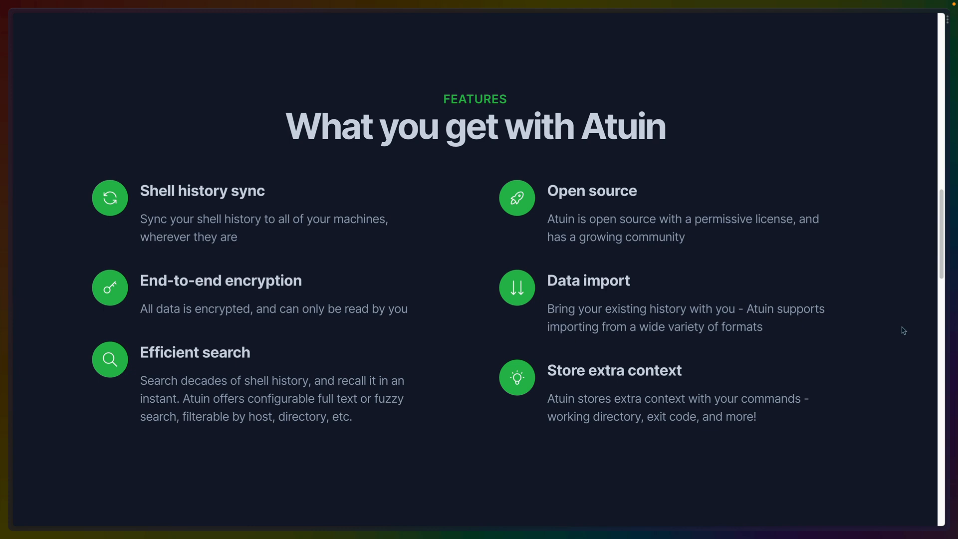
pyautogui.moveTo(481, 242)
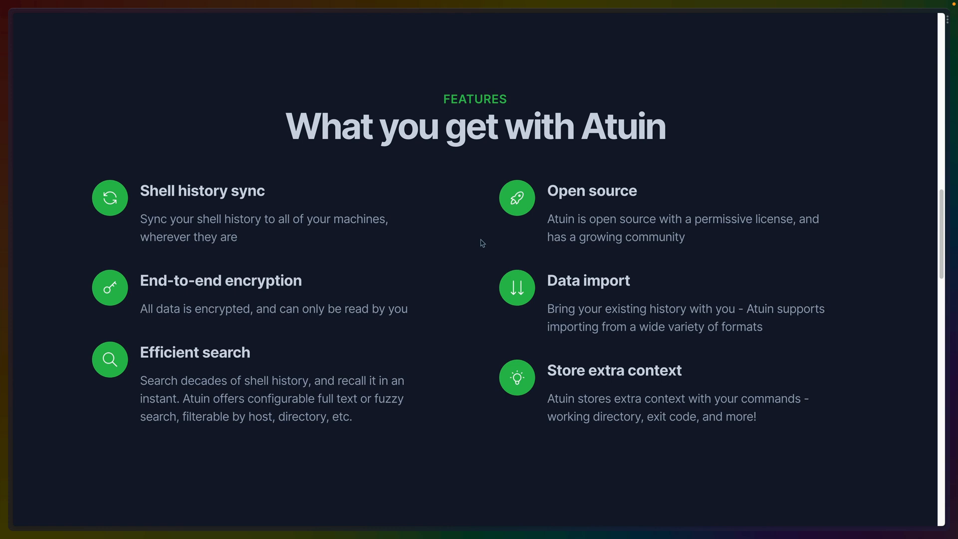
# Highlight the 'Open source' and 'Store extra context' feature descriptions on atuin.sh
pyautogui.moveTo(580, 219); pyautogui.dragTo(686, 237)
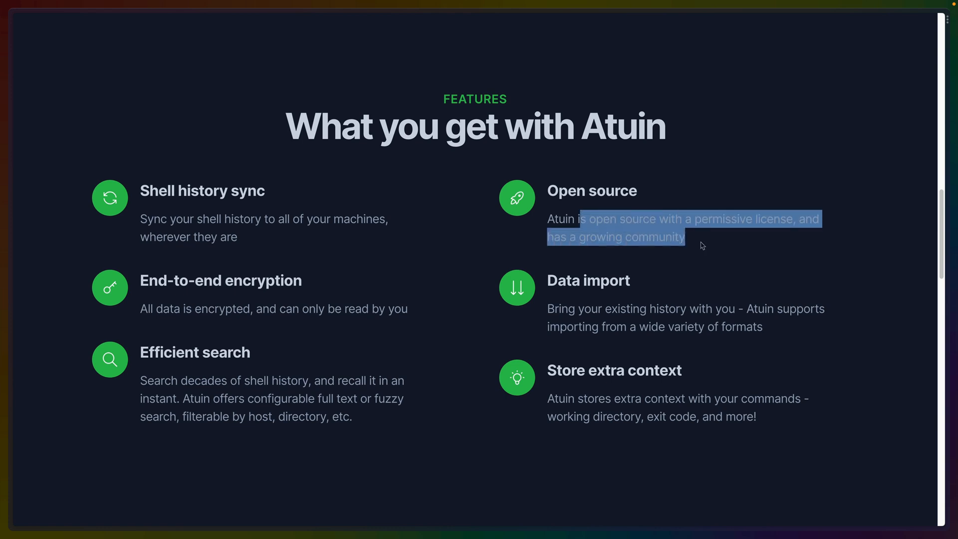
pyautogui.moveTo(628, 229)
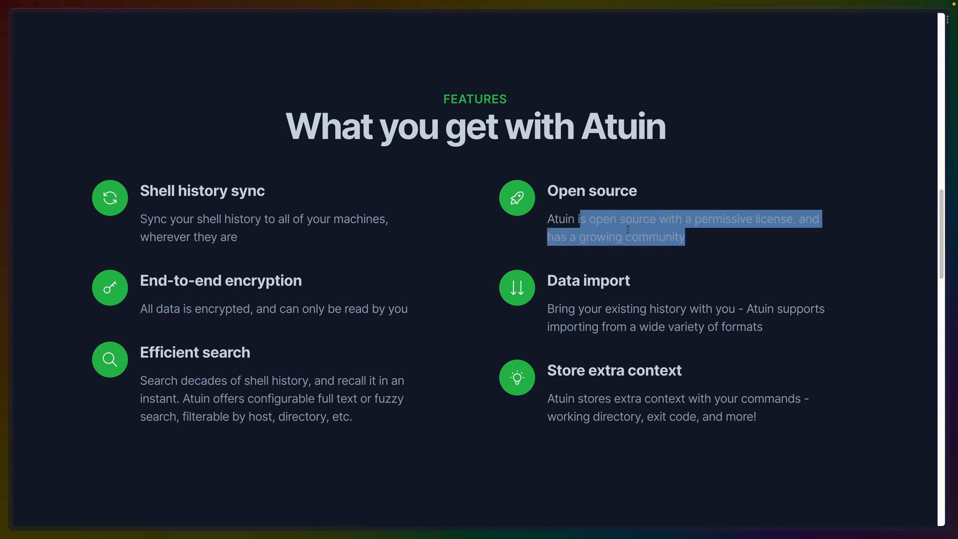
pyautogui.click(397, 279)
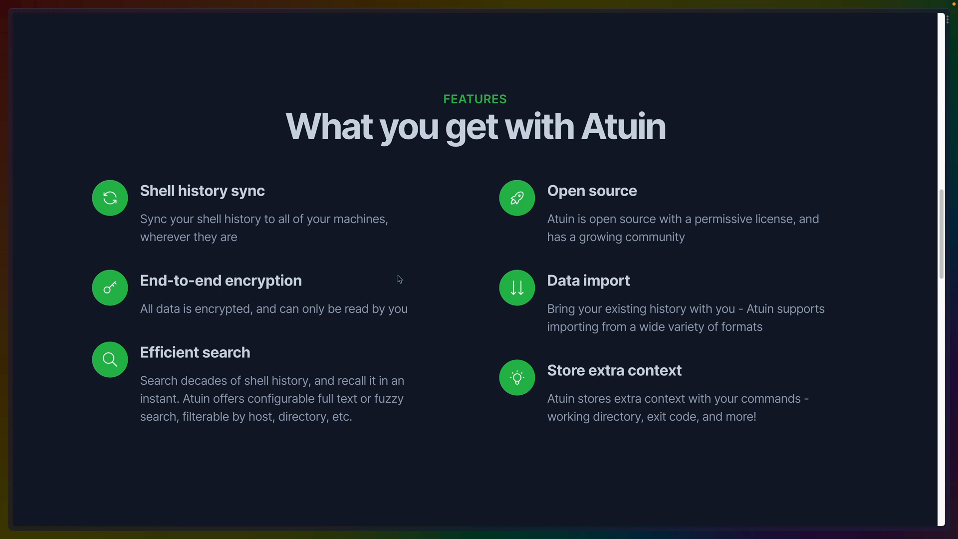
pyautogui.moveTo(579, 398); pyautogui.dragTo(722, 416)
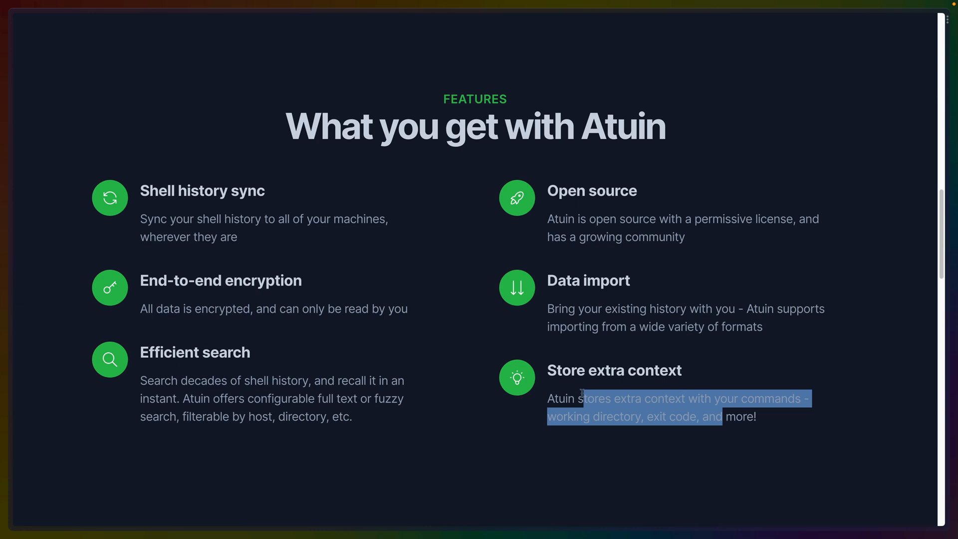
# Scroll to the FAQs and mark a word in the supported shells answer
pyautogui.scroll(-3)
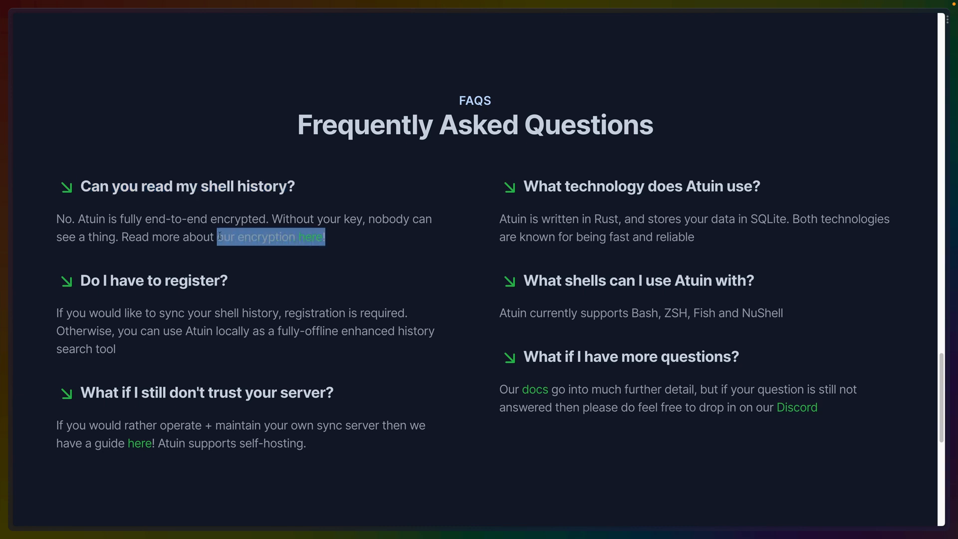
pyautogui.moveTo(322, 254)
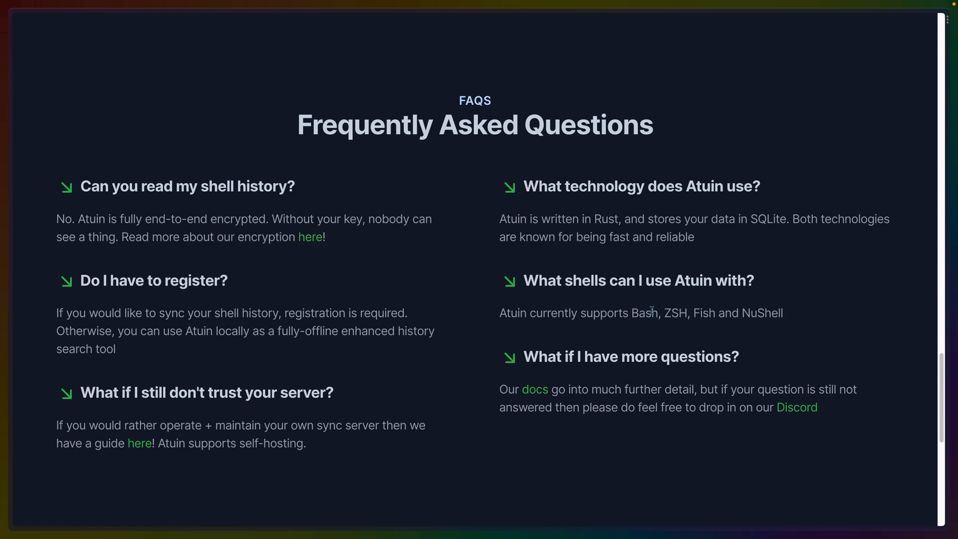
pyautogui.doubleClick(761, 313)
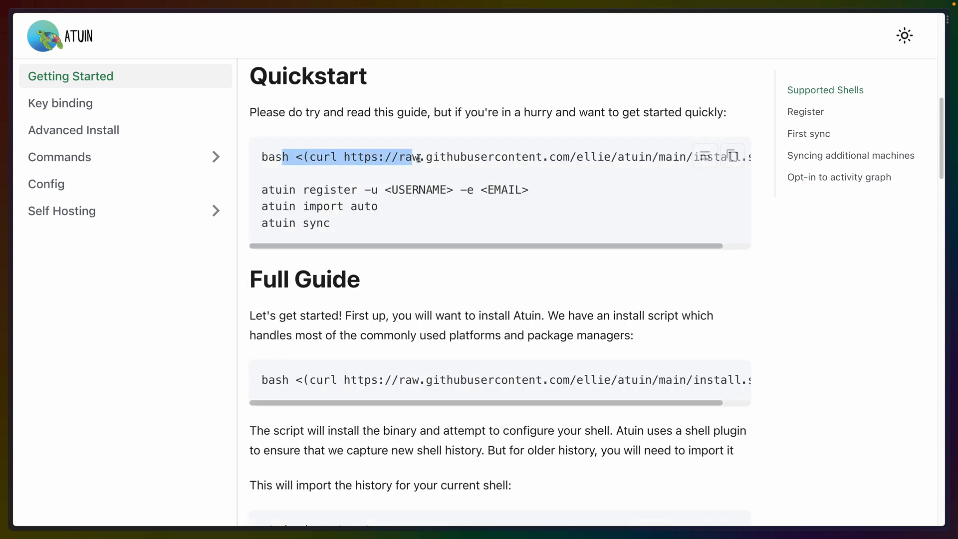
# Mark the Quickstart install command, then select the Nushell setup command on Advanced Install
pyautogui.moveTo(299, 156); pyautogui.dragTo(666, 156)
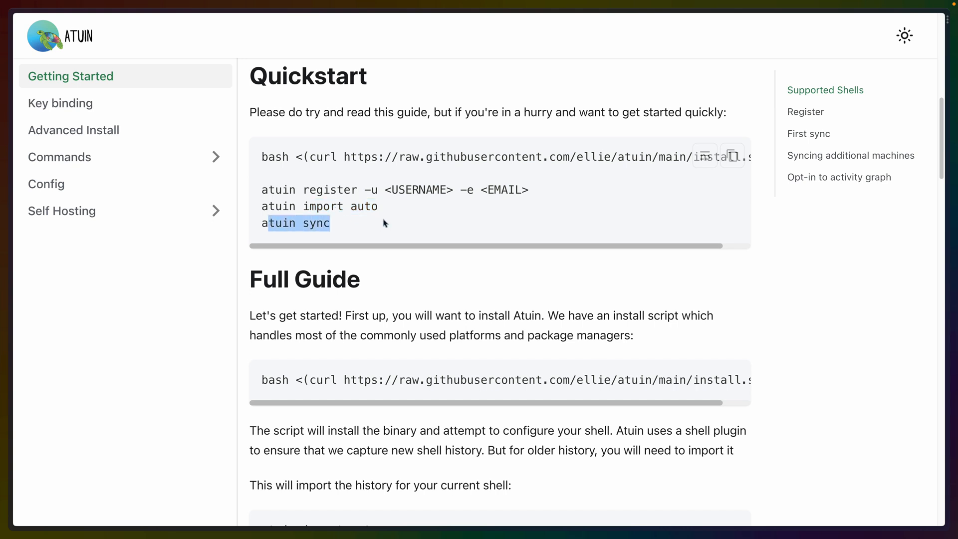
pyautogui.click(73, 130)
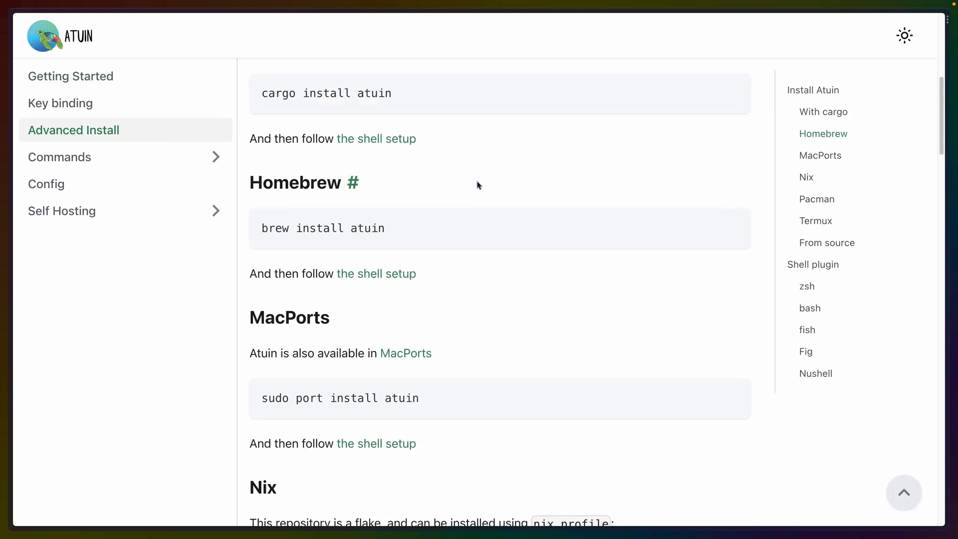
pyautogui.moveTo(403, 229)
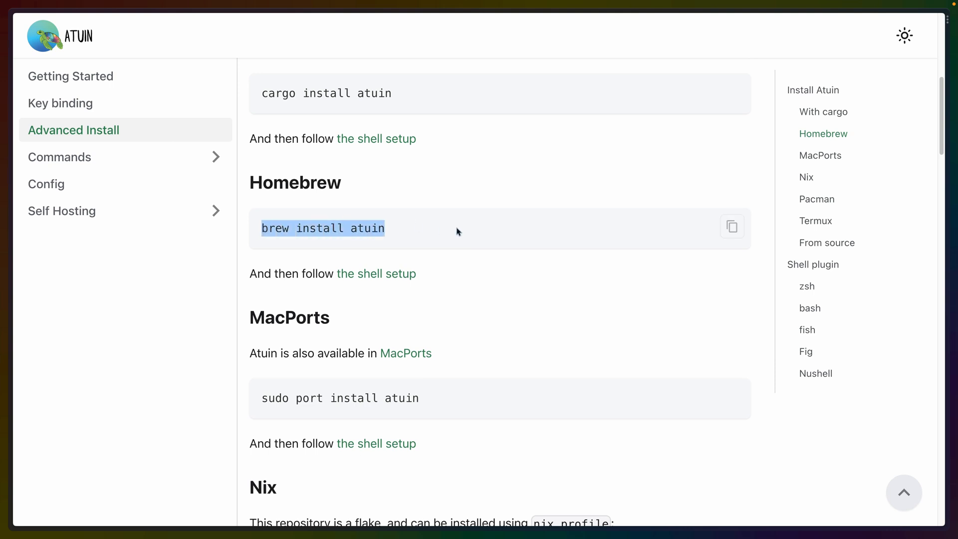
pyautogui.scroll(-3)
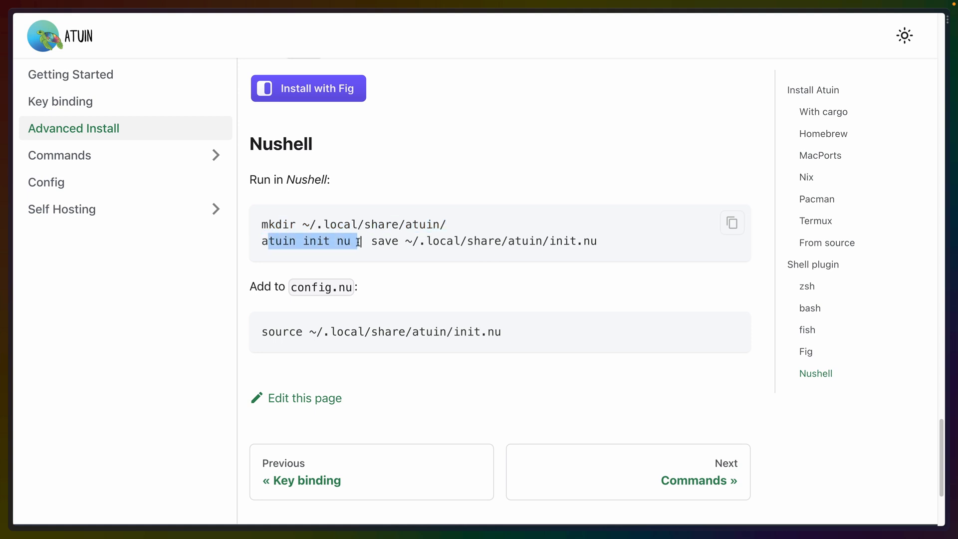
pyautogui.click(371, 240)
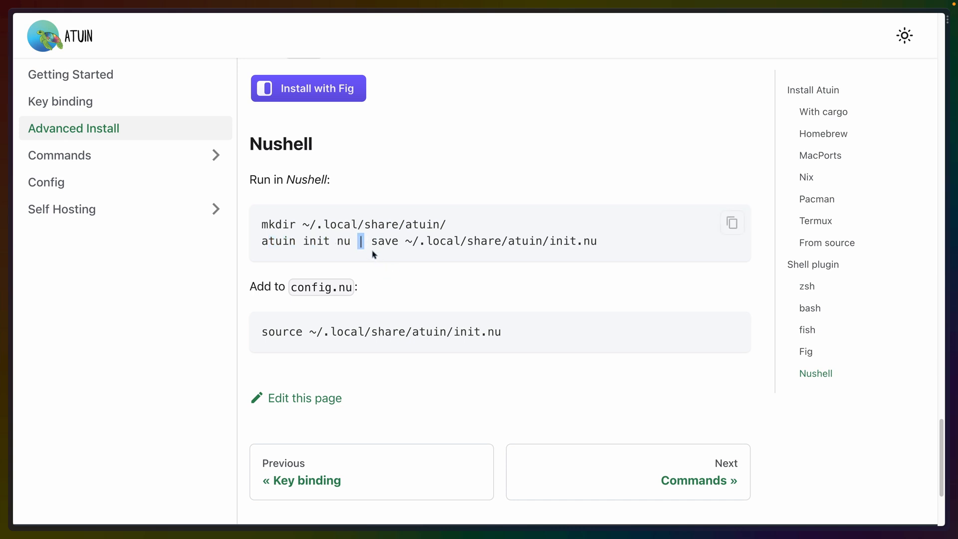
pyautogui.moveTo(373, 241); pyautogui.dragTo(597, 241)
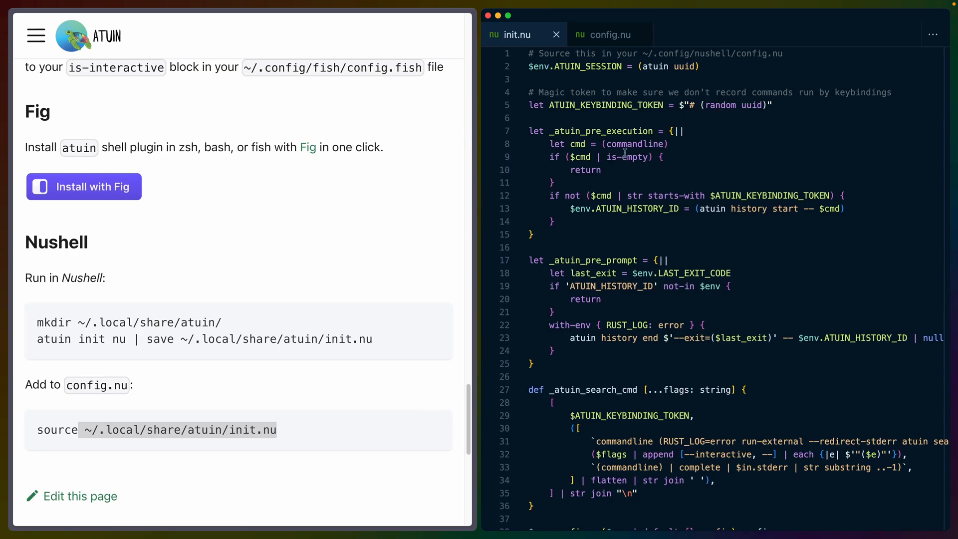
pyautogui.moveTo(686, 165)
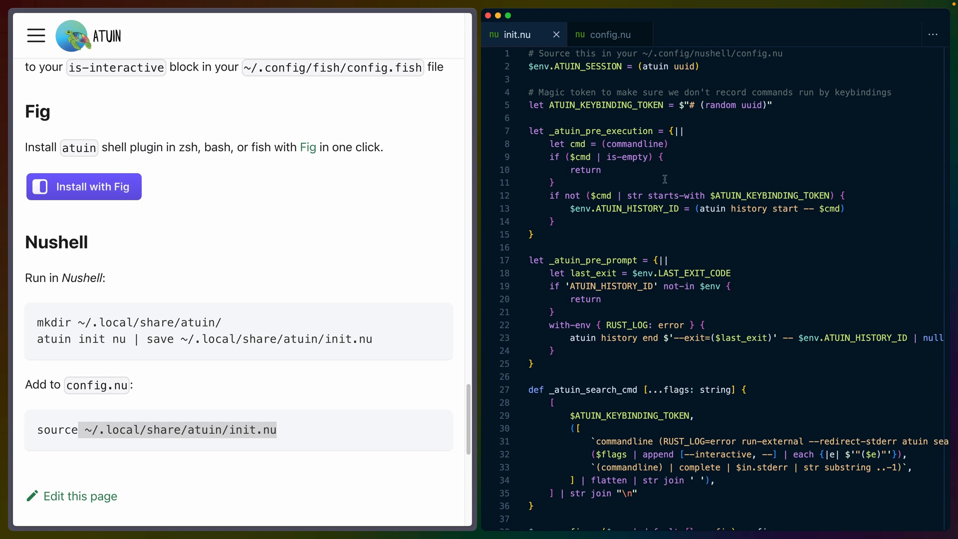
# Scroll through the init.nu Atuin script in VS Code beside the docs
pyautogui.scroll(-3)
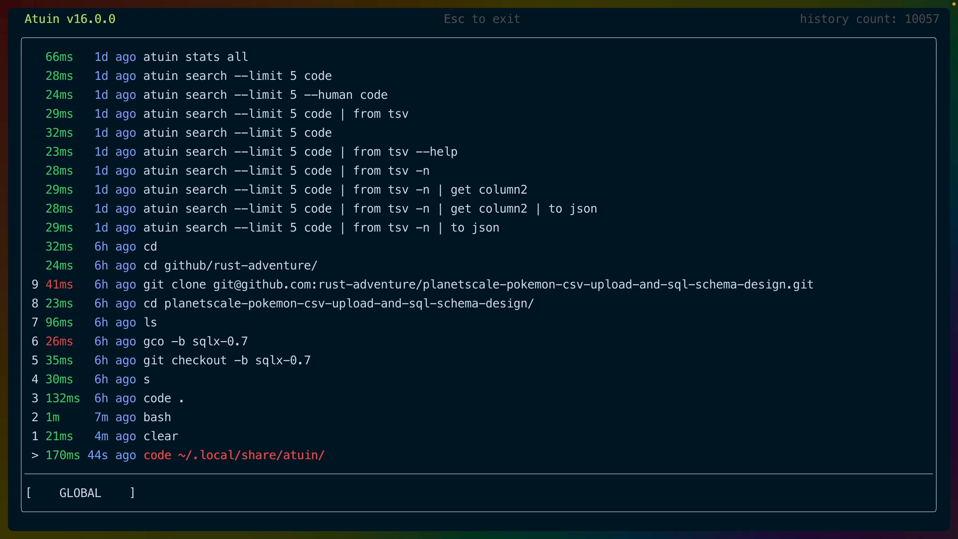
pyautogui.press('Enter')
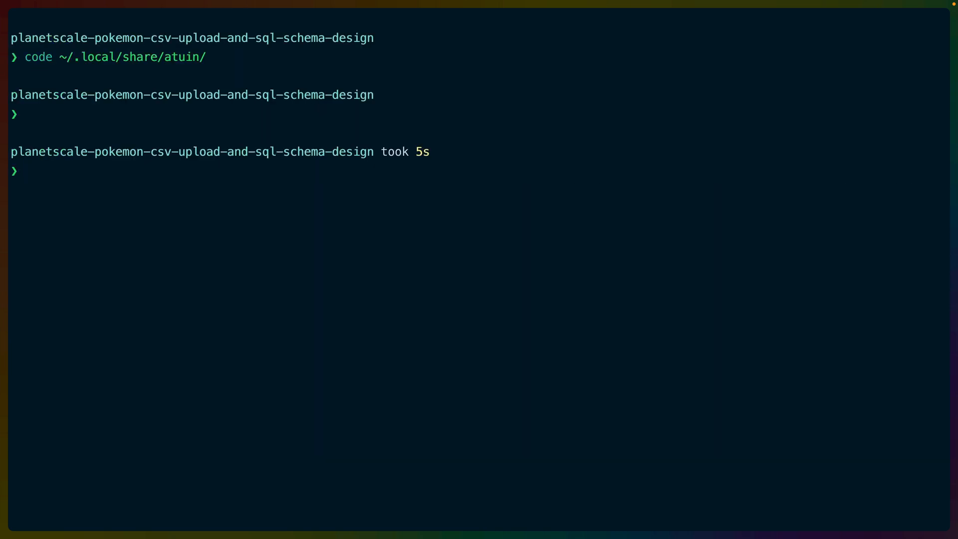
pyautogui.press('ctrl+r')
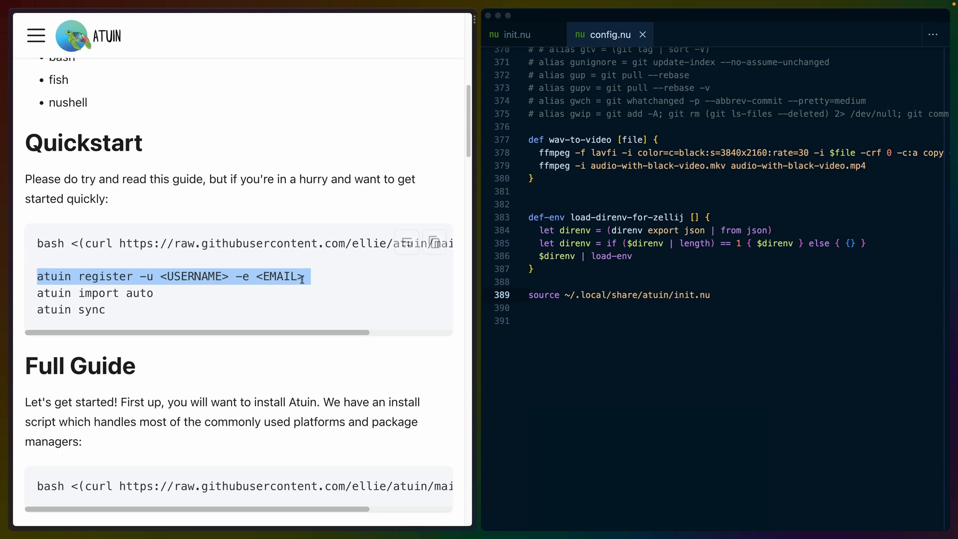
# Clear the register command highlight and mark the import command in Quickstart
pyautogui.click(177, 276)
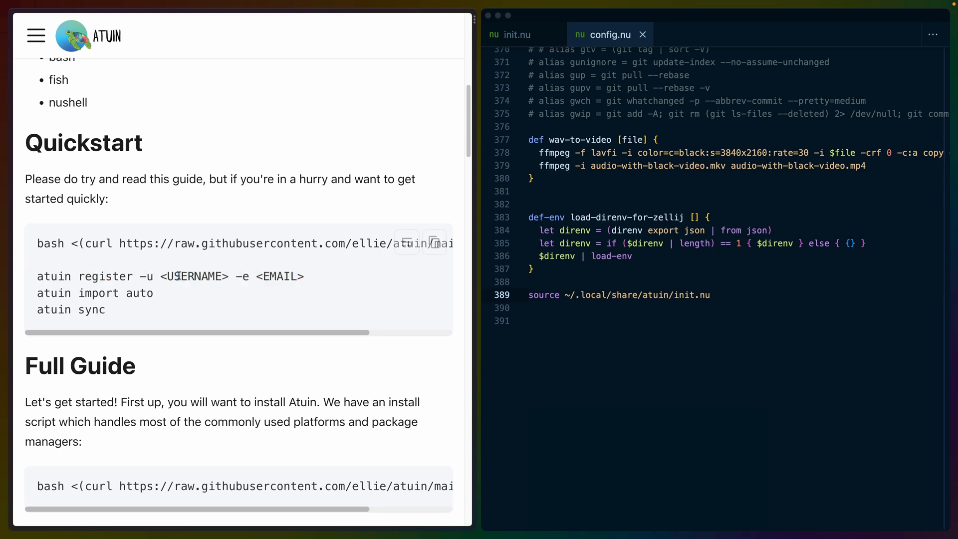
pyautogui.doubleClick(280, 275)
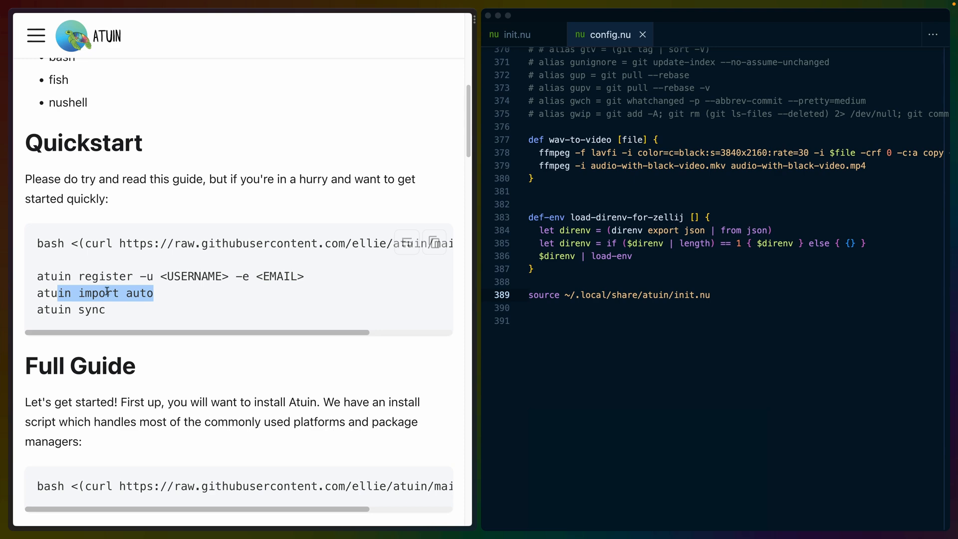
pyautogui.moveTo(171, 305)
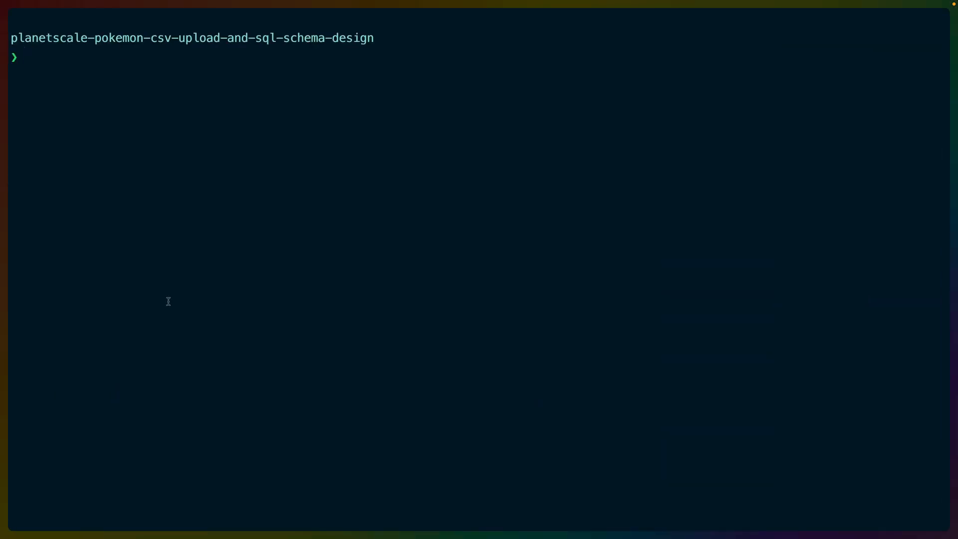
# Open Atuin's history search in the terminal with Ctrl+R
pyautogui.press('ctrl+r')
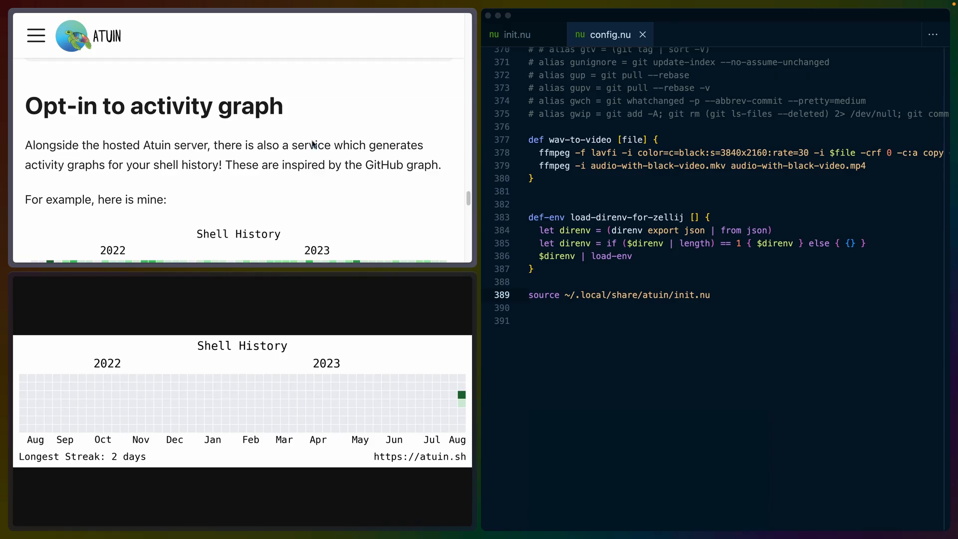
# Scroll to the activity-graph section and highlight the note about preventing user enumeration
pyautogui.scroll(-3)
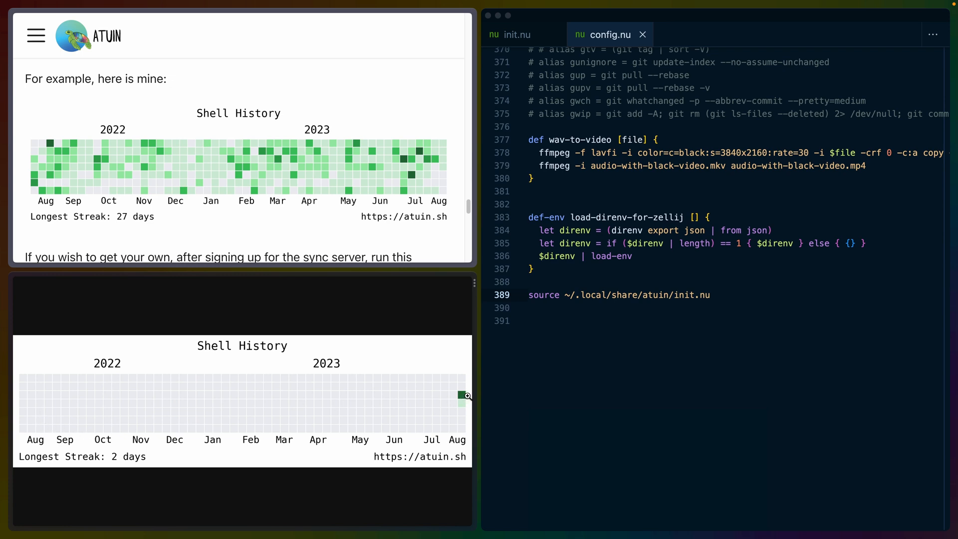
pyautogui.moveTo(455, 389)
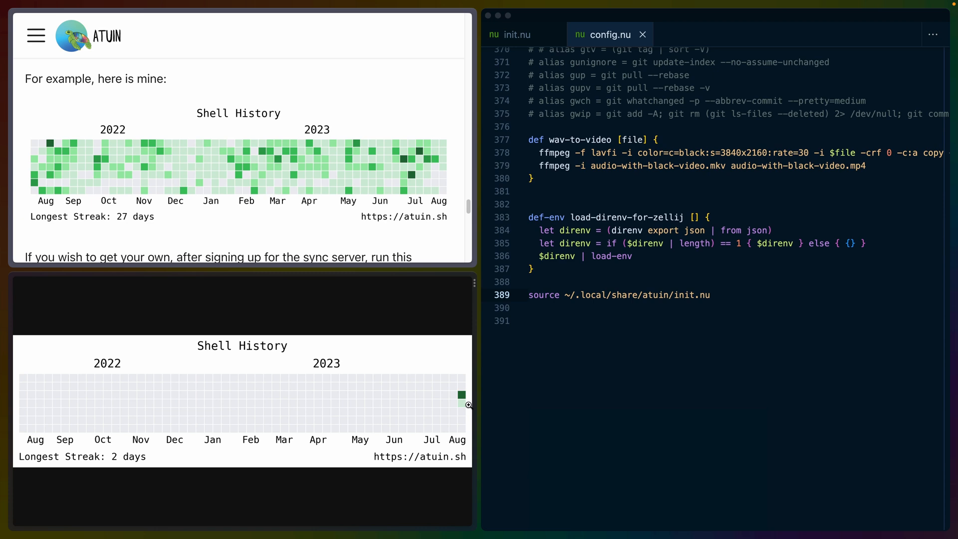
pyautogui.scroll(-3)
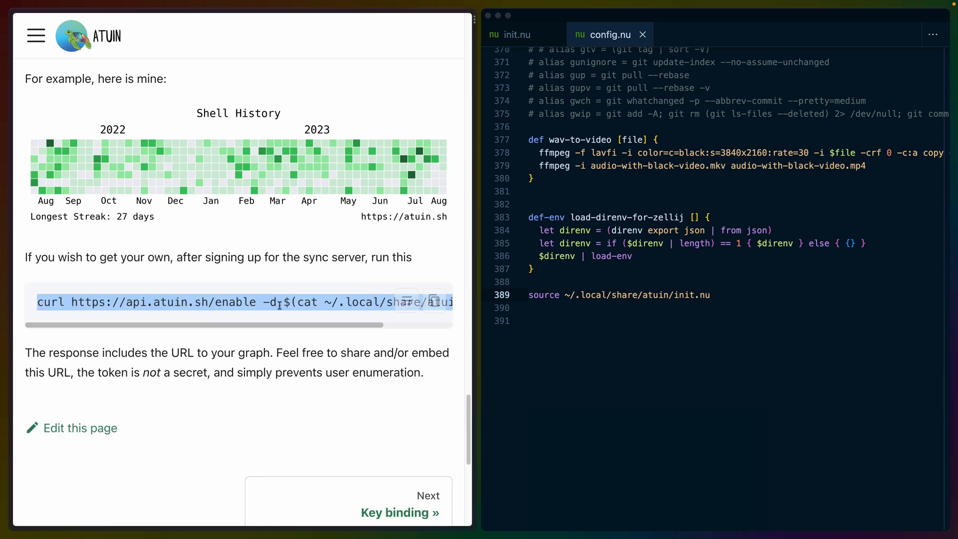
pyautogui.moveTo(159, 389)
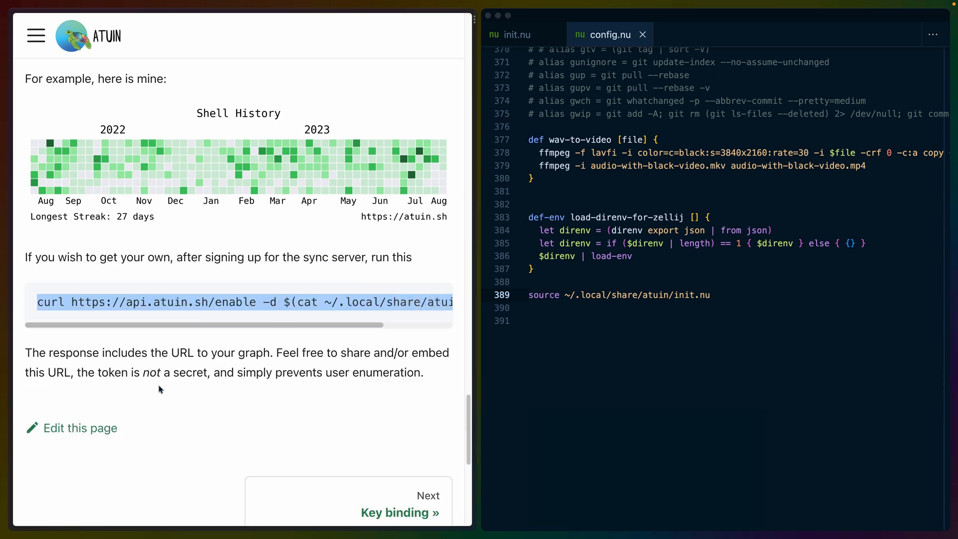
pyautogui.moveTo(241, 373); pyautogui.dragTo(397, 373)
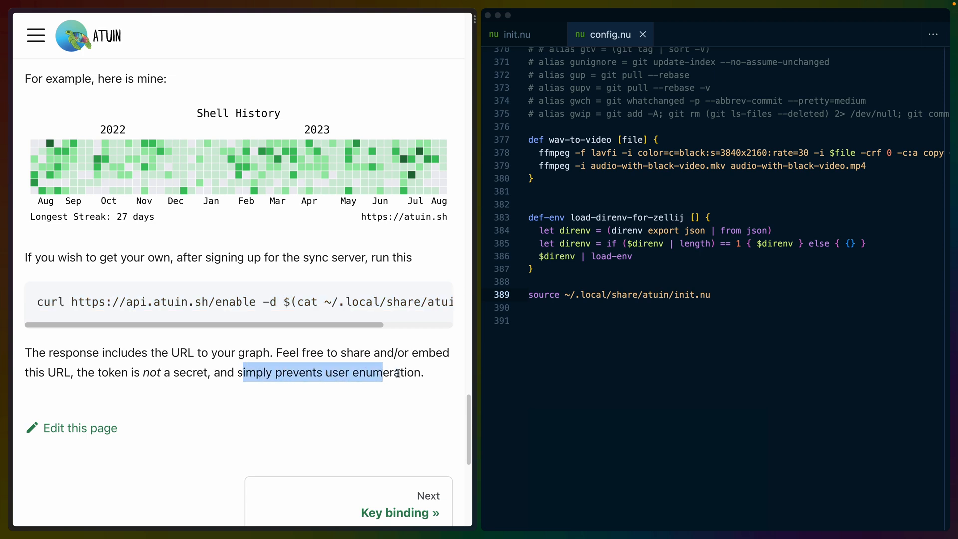
pyautogui.click(400, 511)
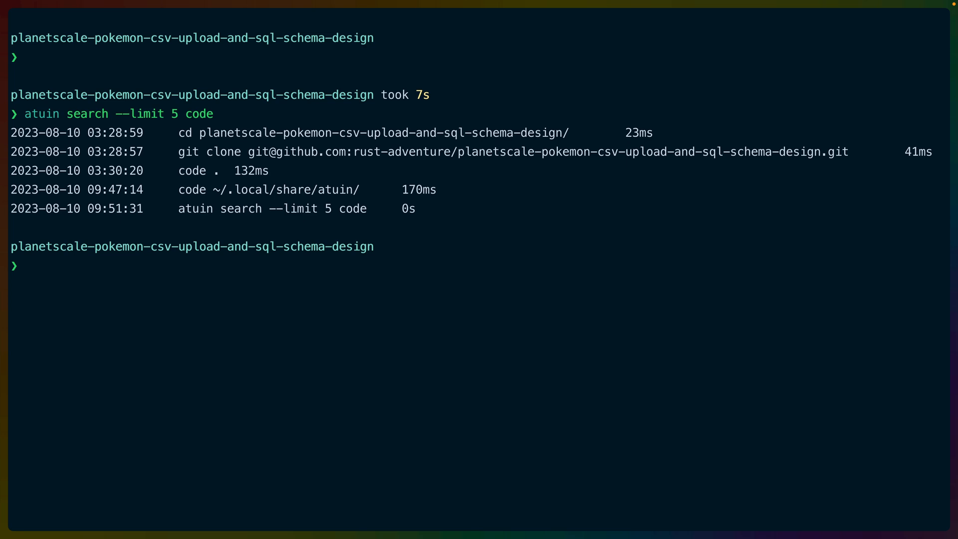
# Show the latest five code matches in human-readable form, then as a table via from tsv -n
pyautogui.doubleClick(252, 171)
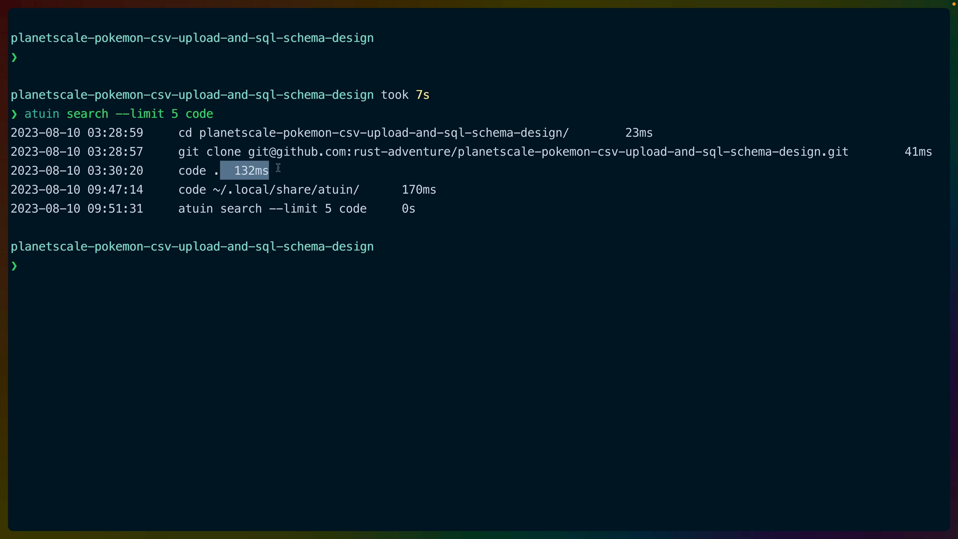
pyautogui.write('atuin search --limit 5 --human code')
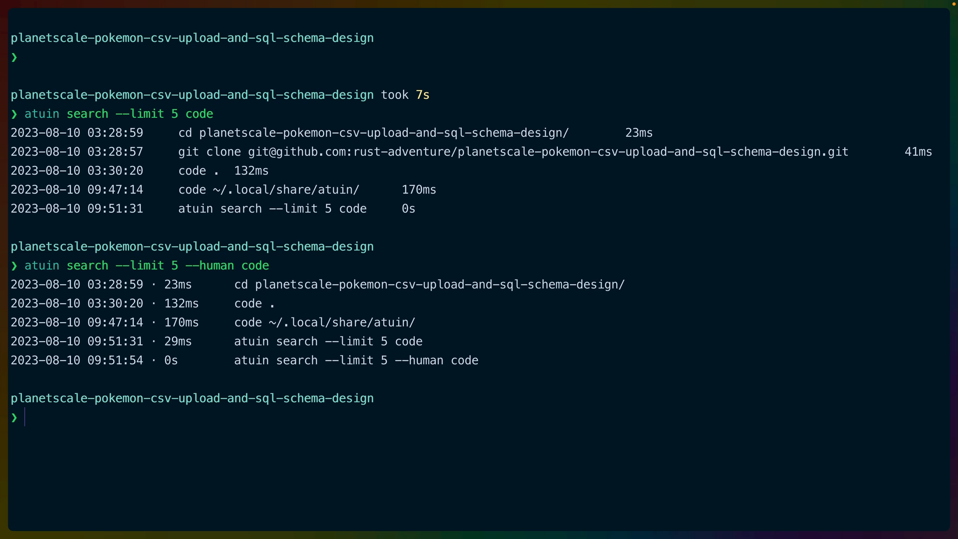
pyautogui.write('atuin search --limit 5 code | from tsv -n')
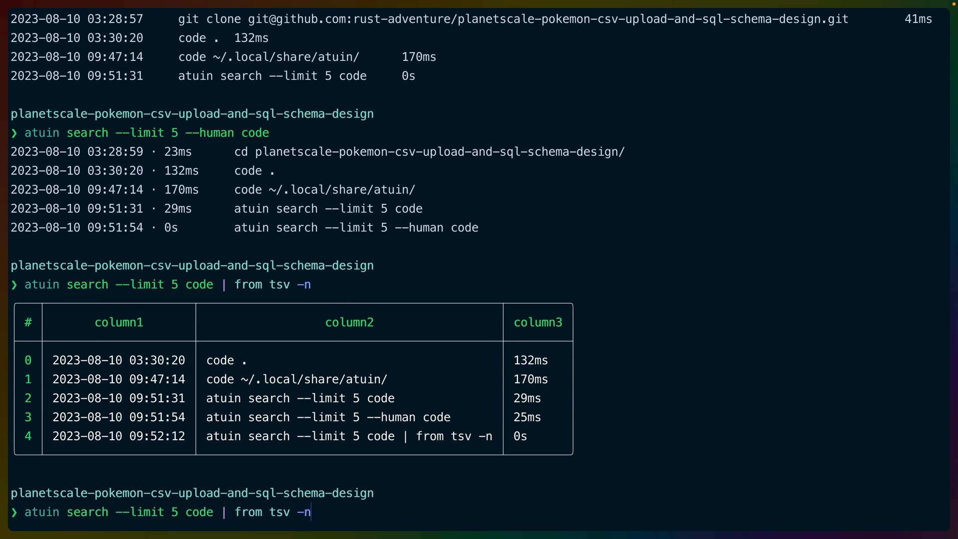
# Convert the five code search results into JSON with atuin search --limit 5 code | from tsv -n | to json
pyautogui.write('| to json')
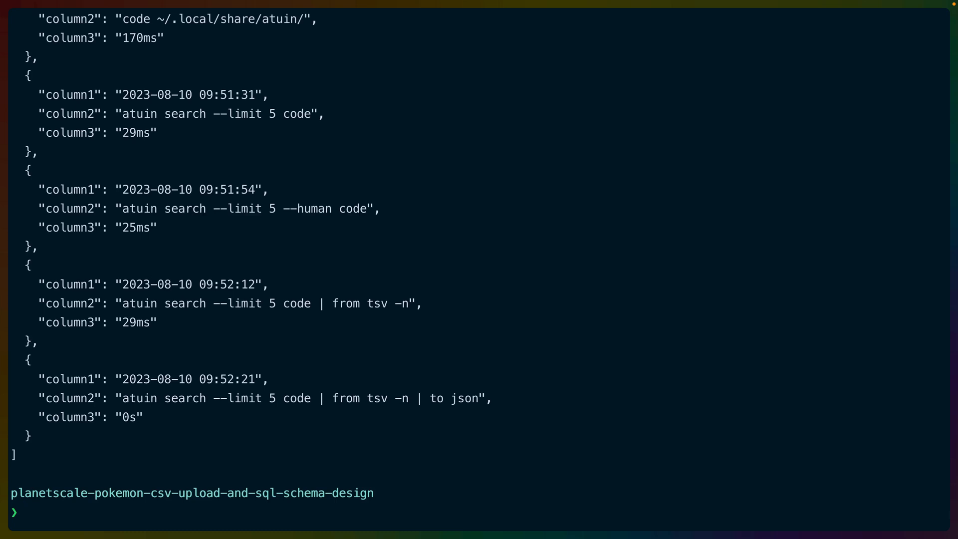
pyautogui.write('atuin search --limit 5 code | from tsv -n | to json')
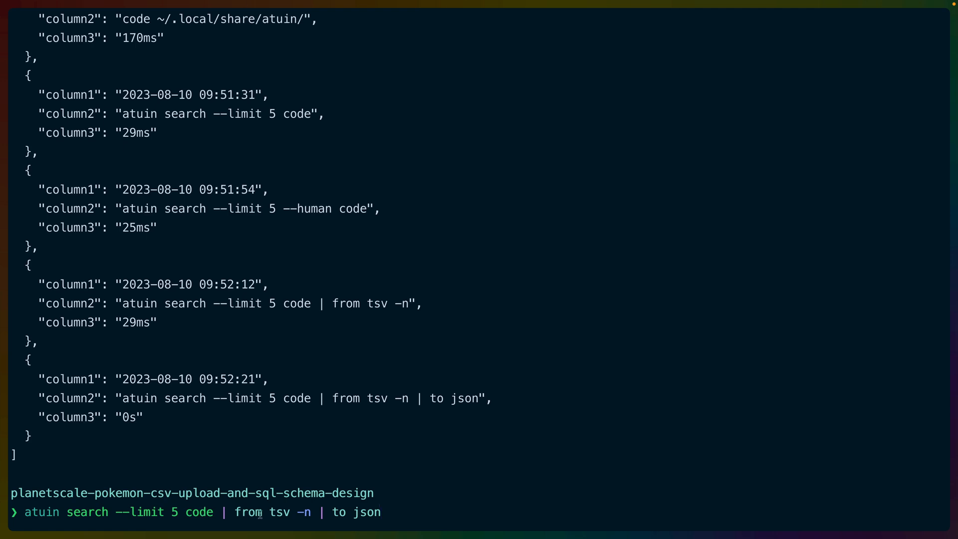
pyautogui.doubleClick(69, 190)
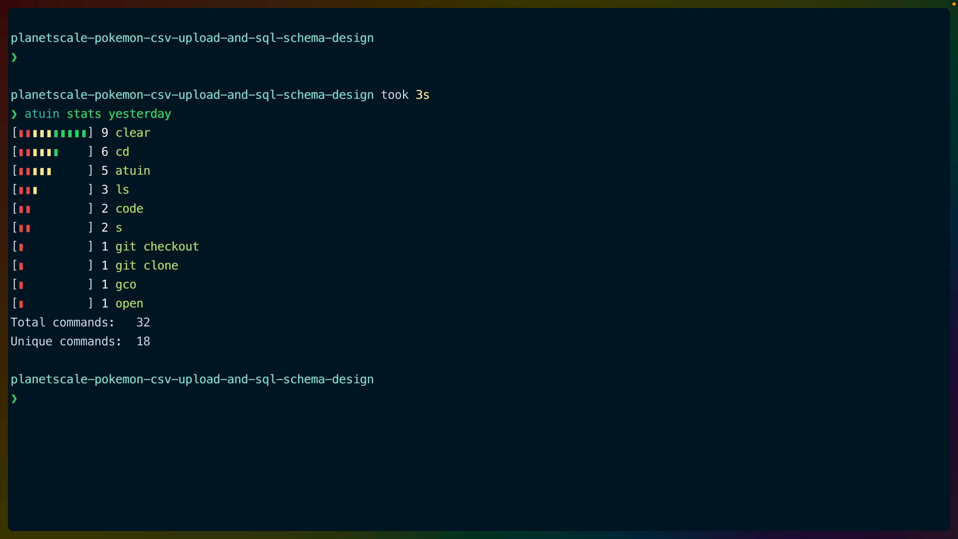
# Run atuin stats 2 days ago to get statistics for two days earlier
pyautogui.write('atuin stats 2 days ago')
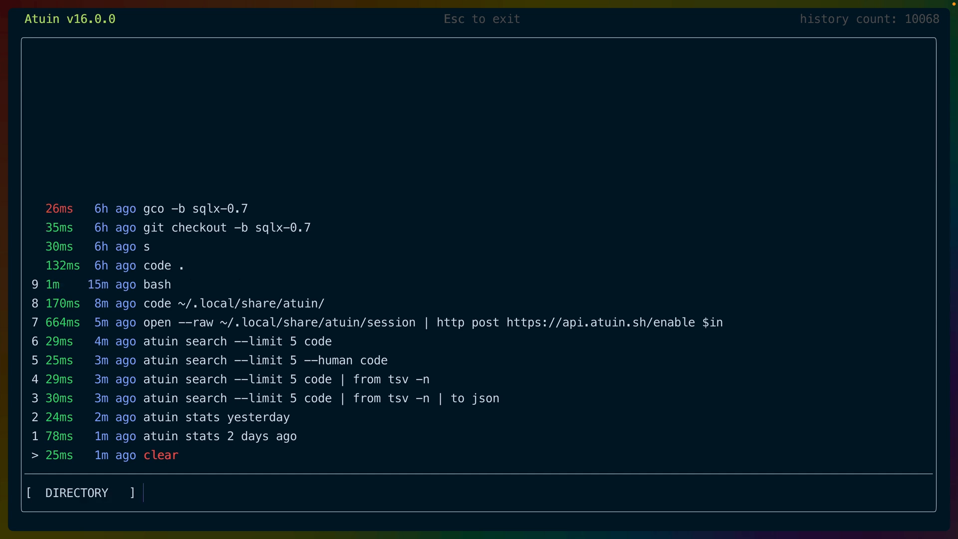
# Exit the DIRECTORY-filtered Atuin history search back to the prompt
pyautogui.press('Escape')
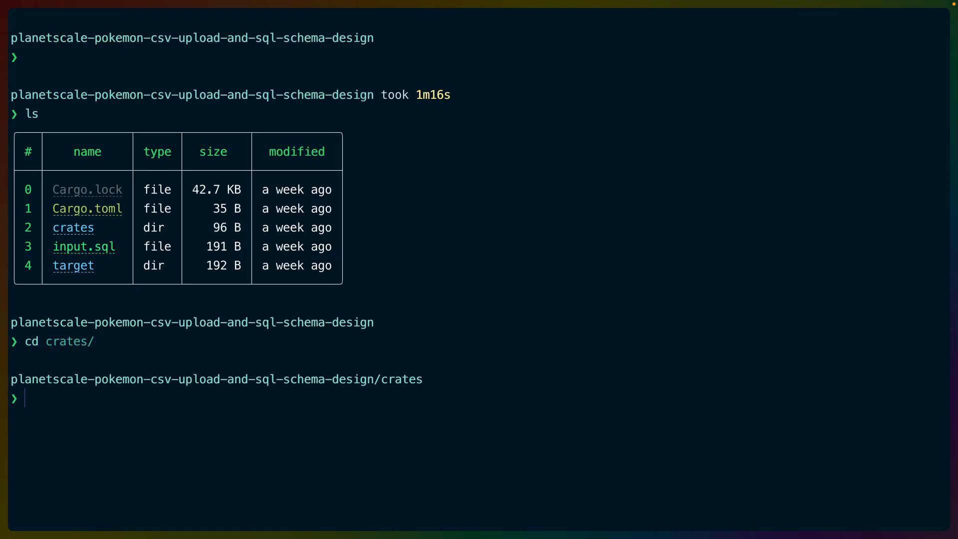
# Open Atuin history search, switch the filter to GLOBAL, and filter by code
pyautogui.press('ctrl+r')
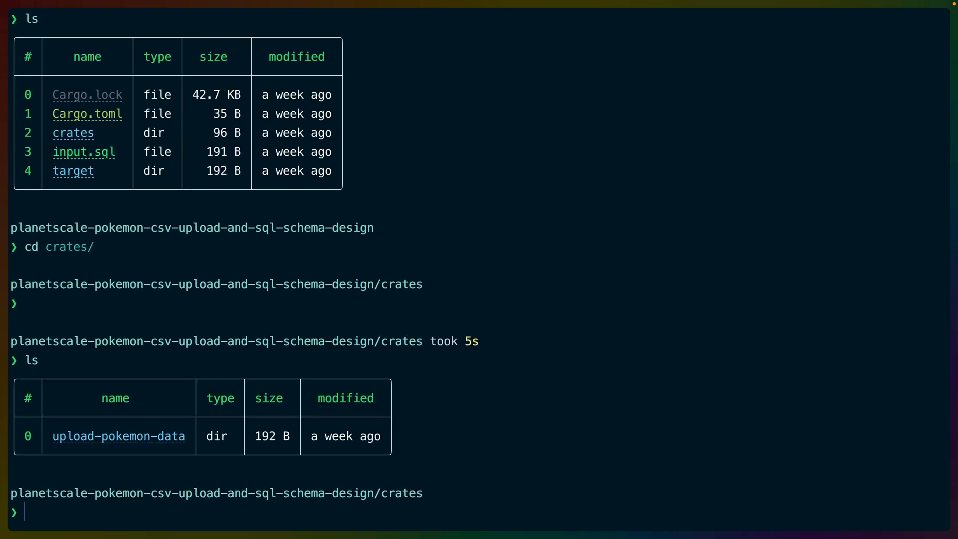
pyautogui.press('ctrl+r')
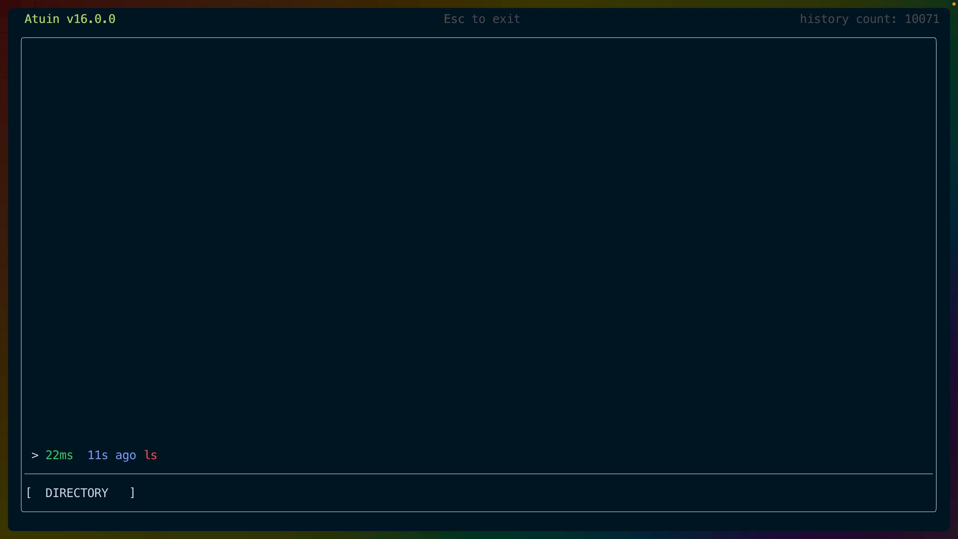
pyautogui.write('code')
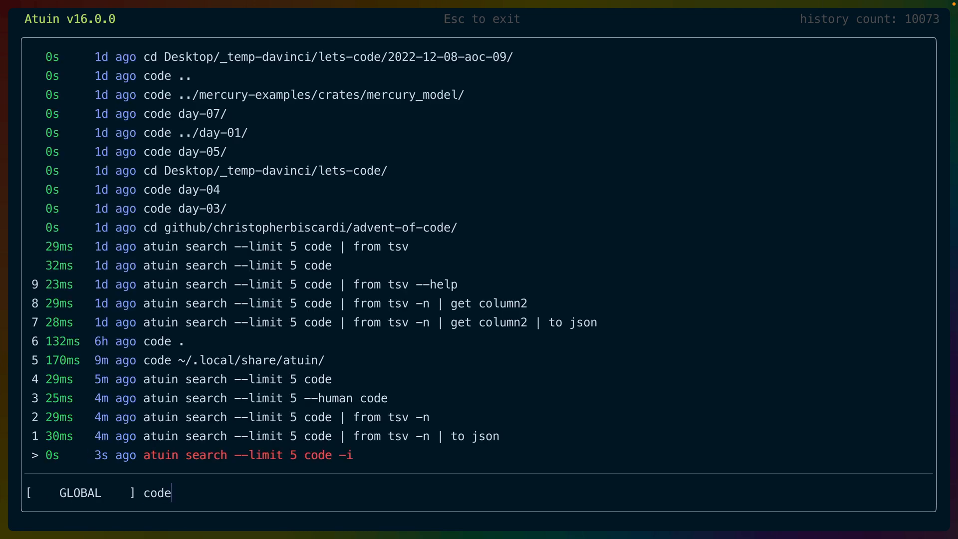